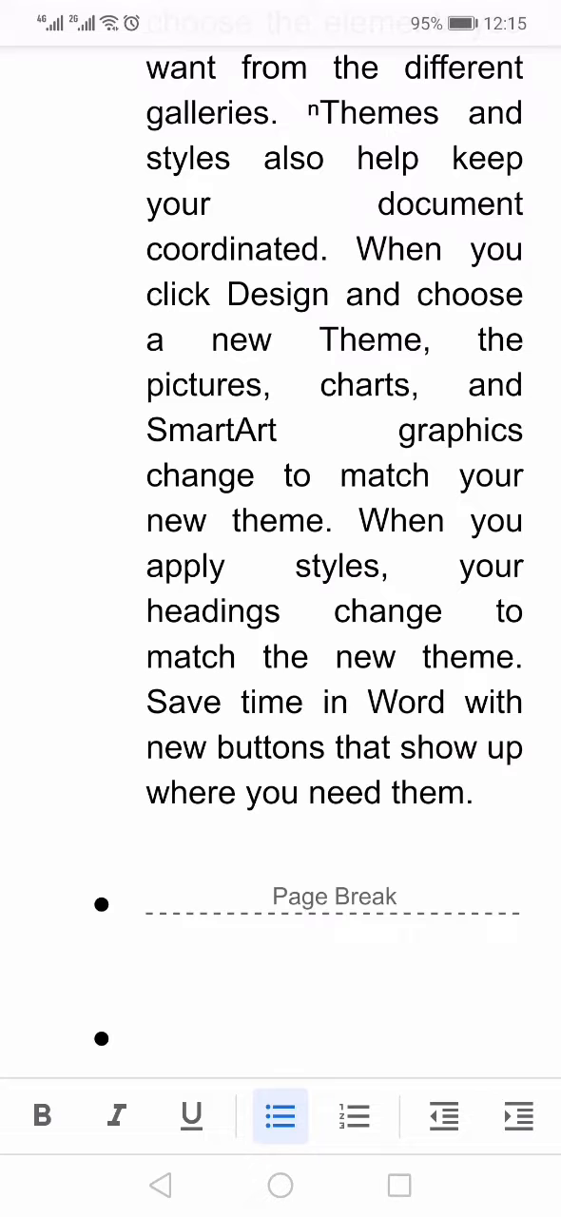
pyautogui.click(437, 521)
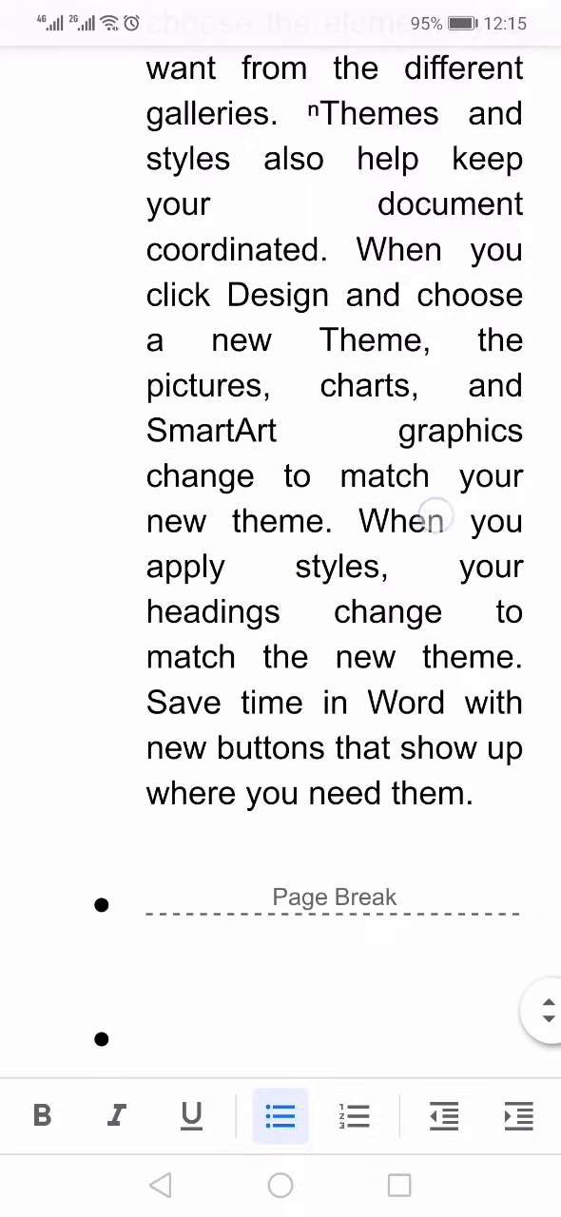